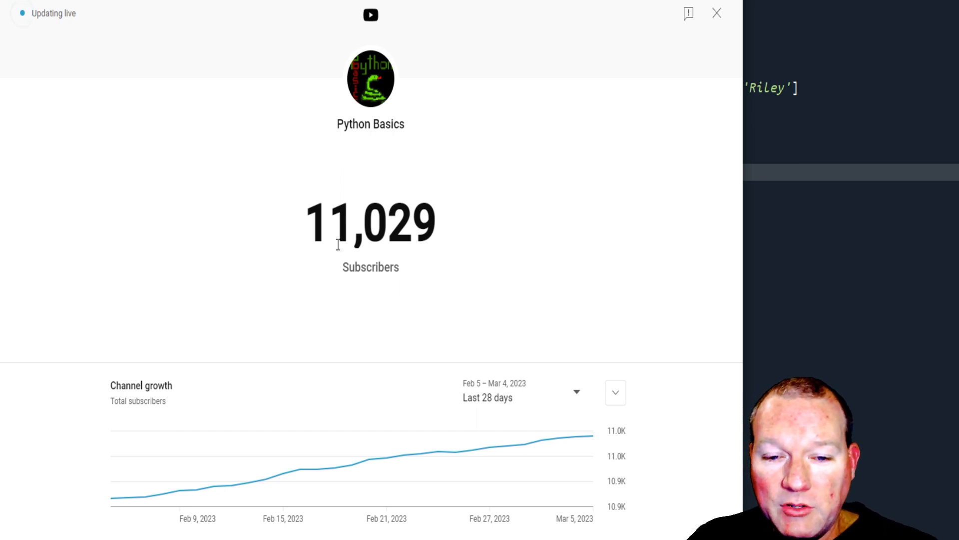
mouse_move(447, 276)
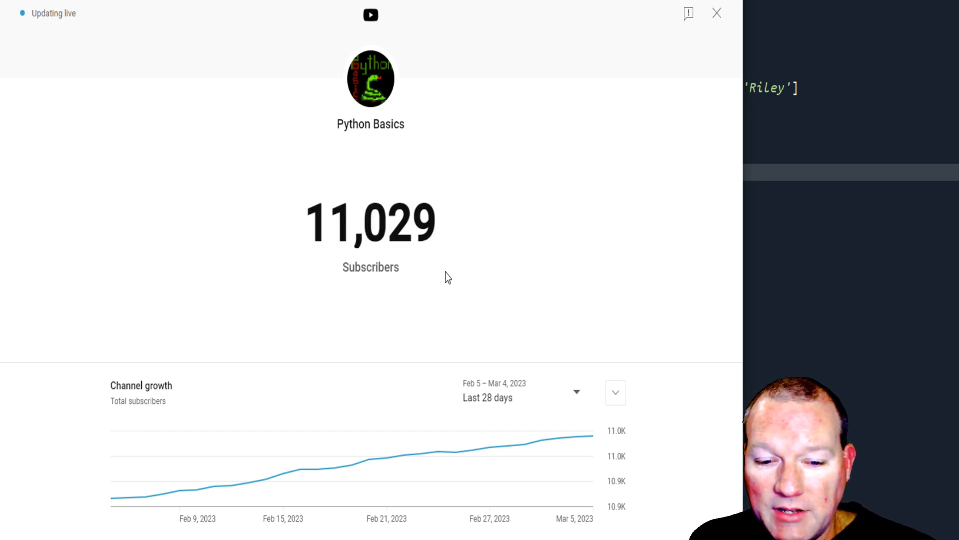
mouse_move(577, 400)
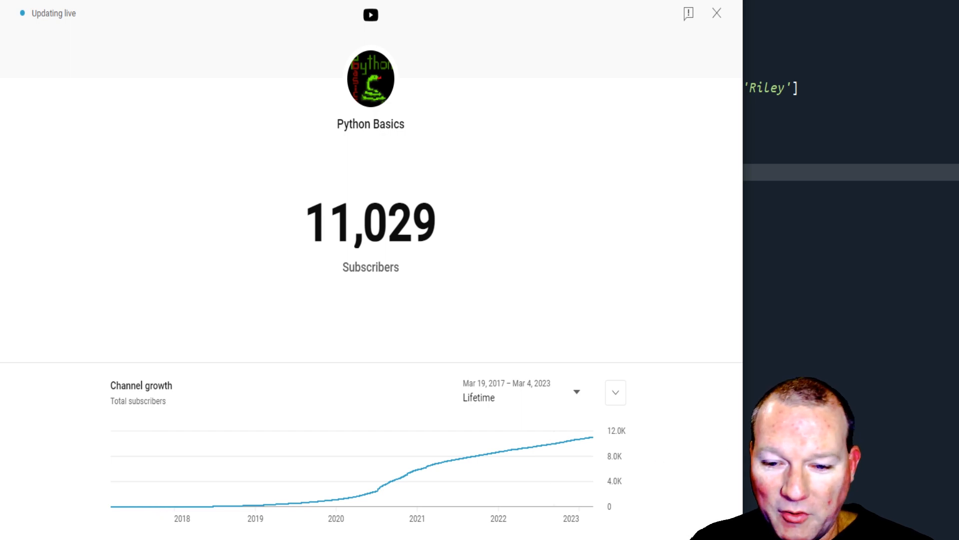
mouse_move(545, 444)
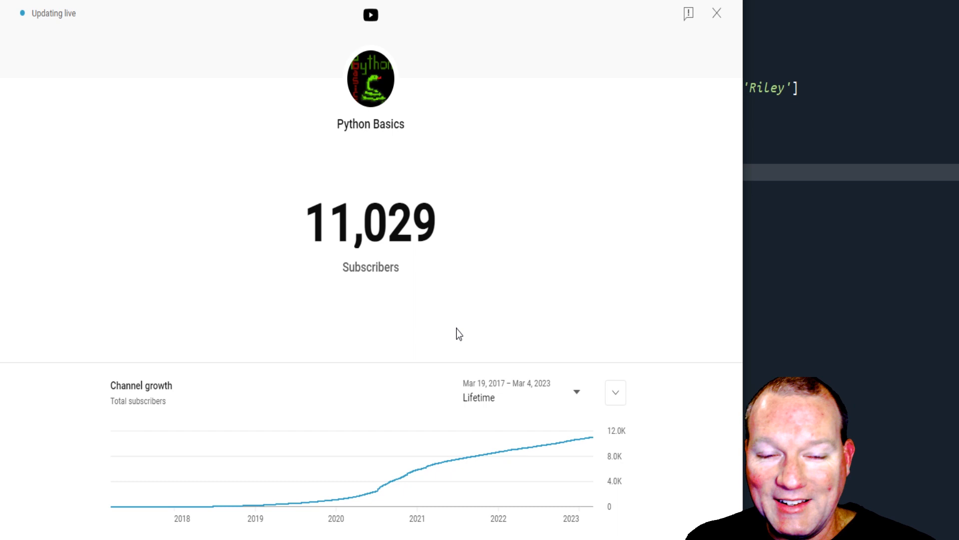
mouse_move(148, 512)
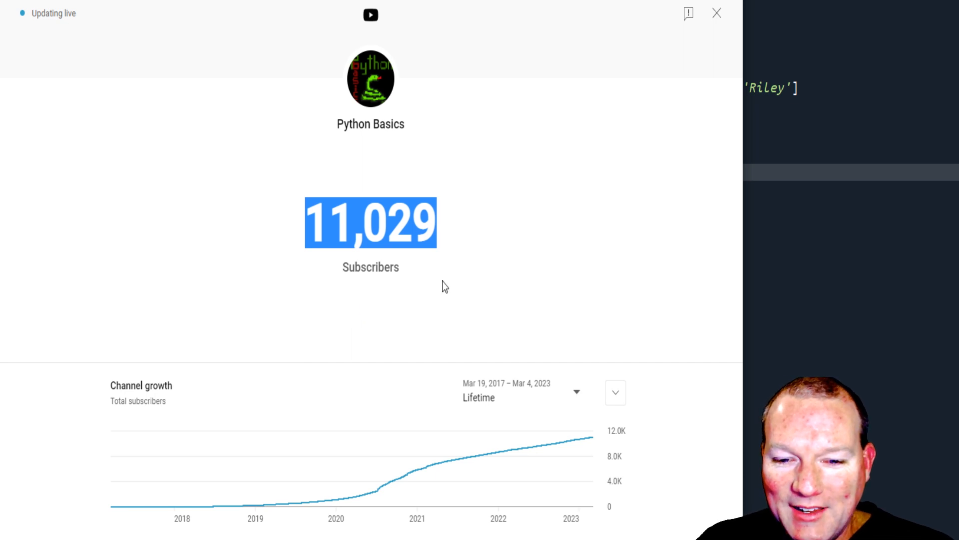
mouse_move(449, 220)
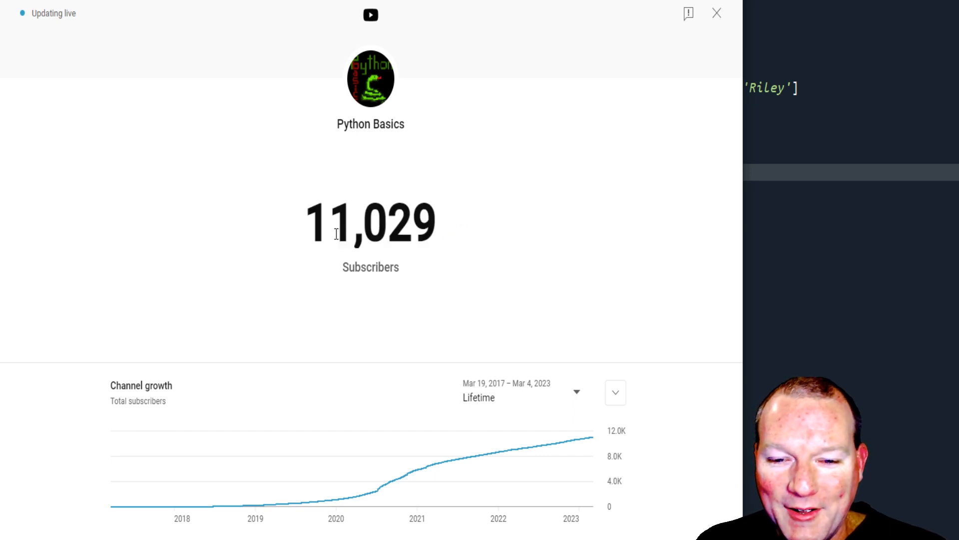
mouse_move(417, 273)
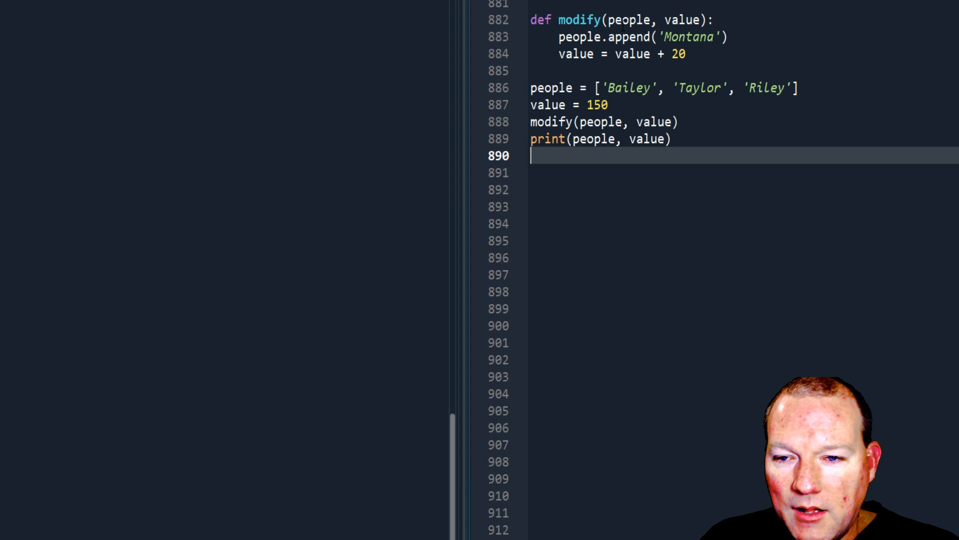
double_click(681, 19)
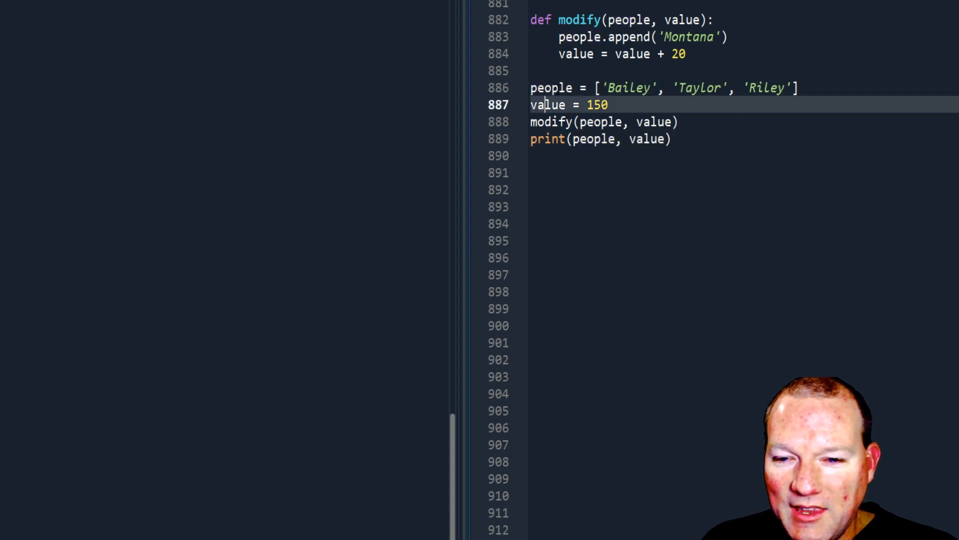
click(657, 173)
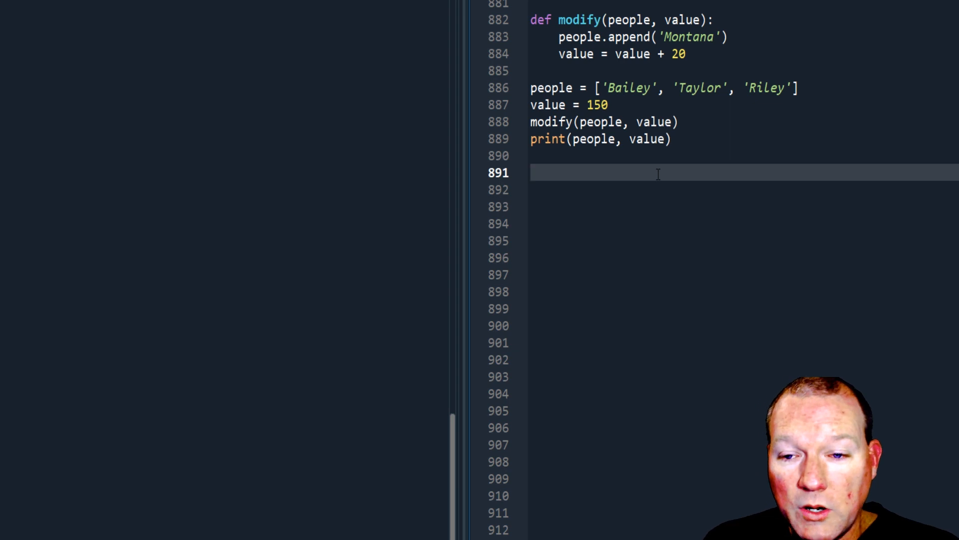
double_click(575, 54)
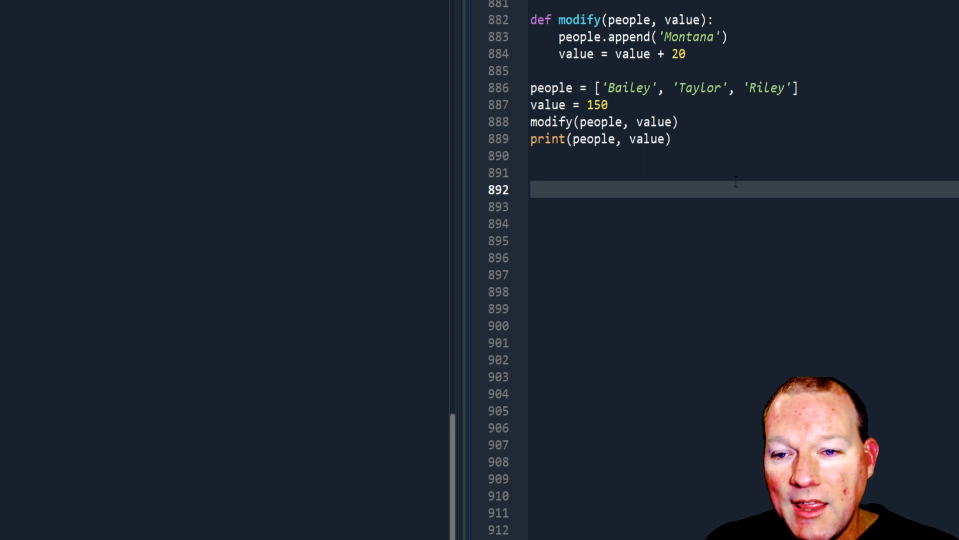
click(576, 54)
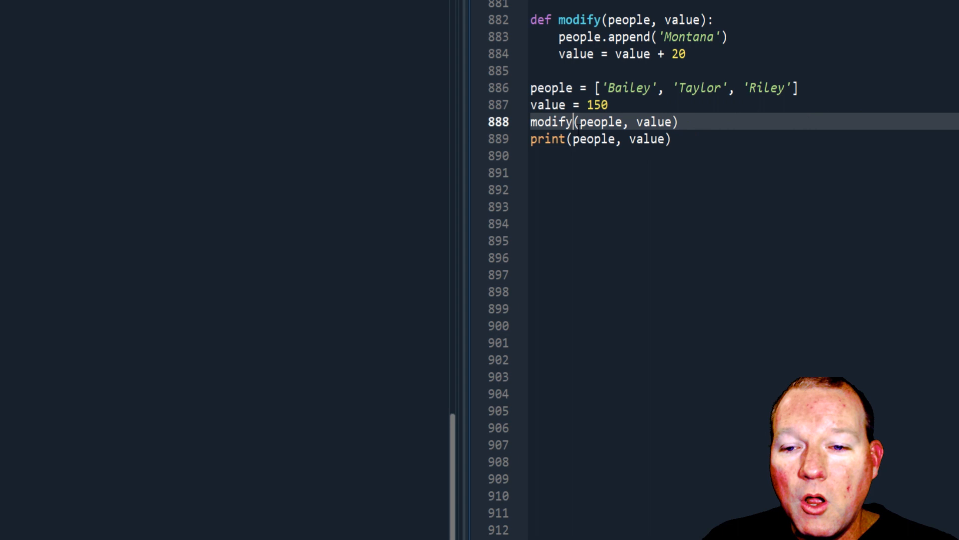
double_click(575, 54)
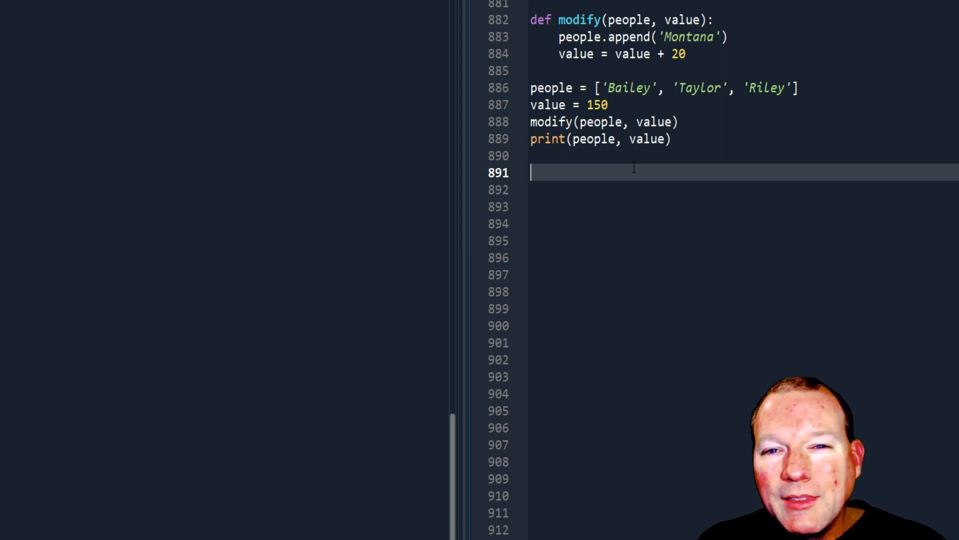
mouse_move(632, 222)
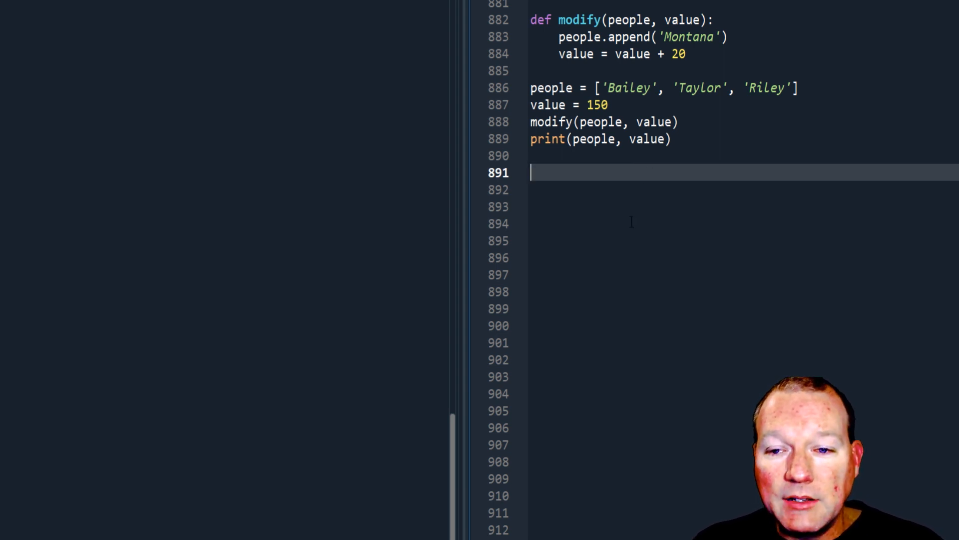